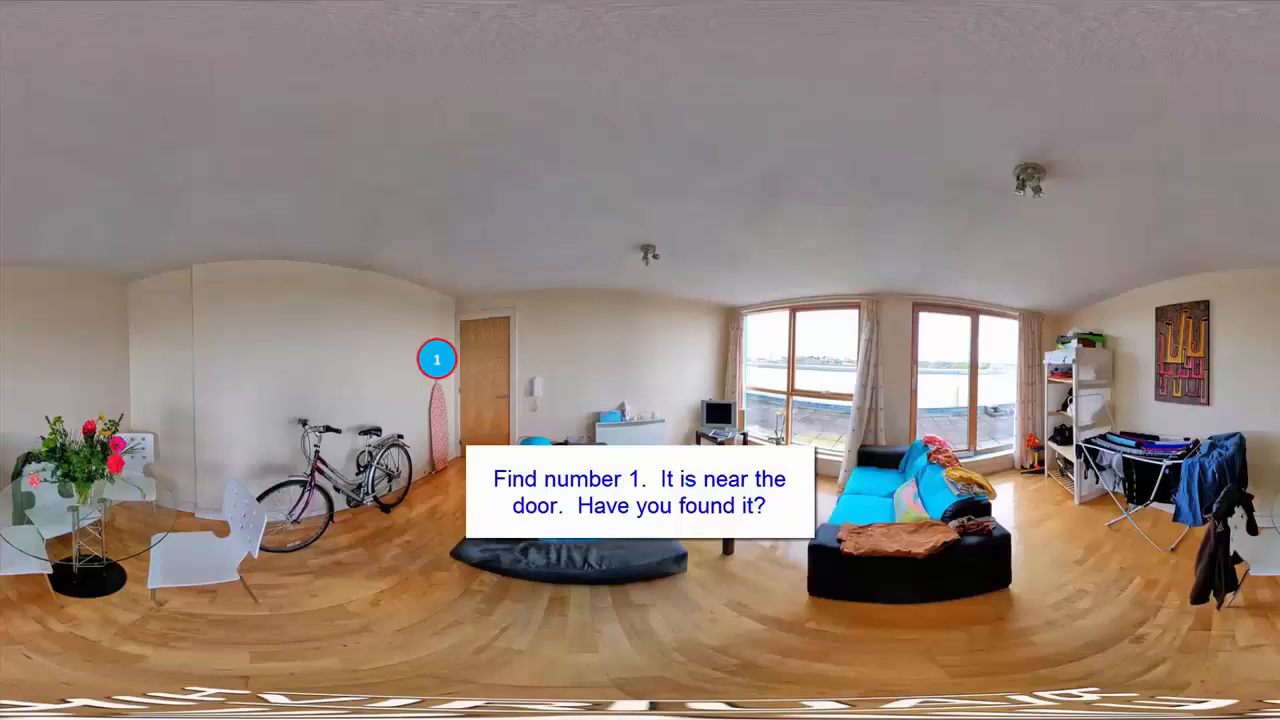
Reveal the 'ironing board' callout by the door and the 'dining table' callout.
{"action": "left_click", "coordinate": [436, 360]}
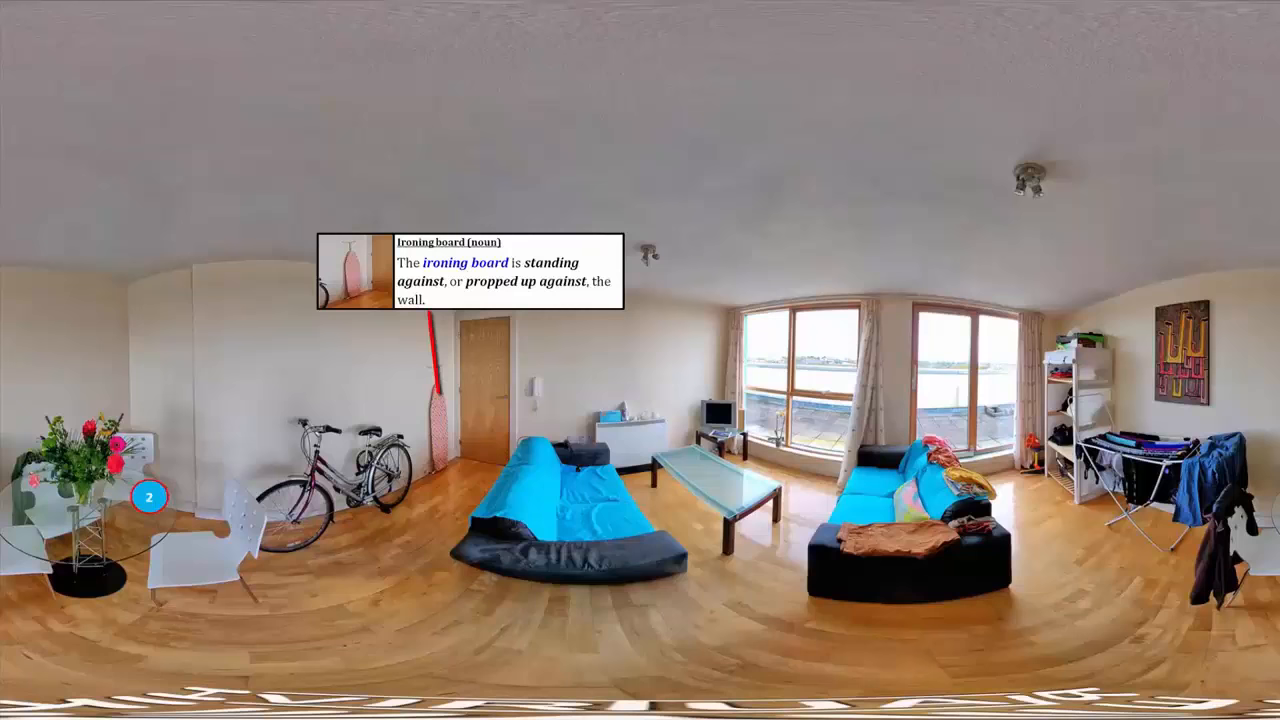
{"action": "left_click", "coordinate": [148, 496]}
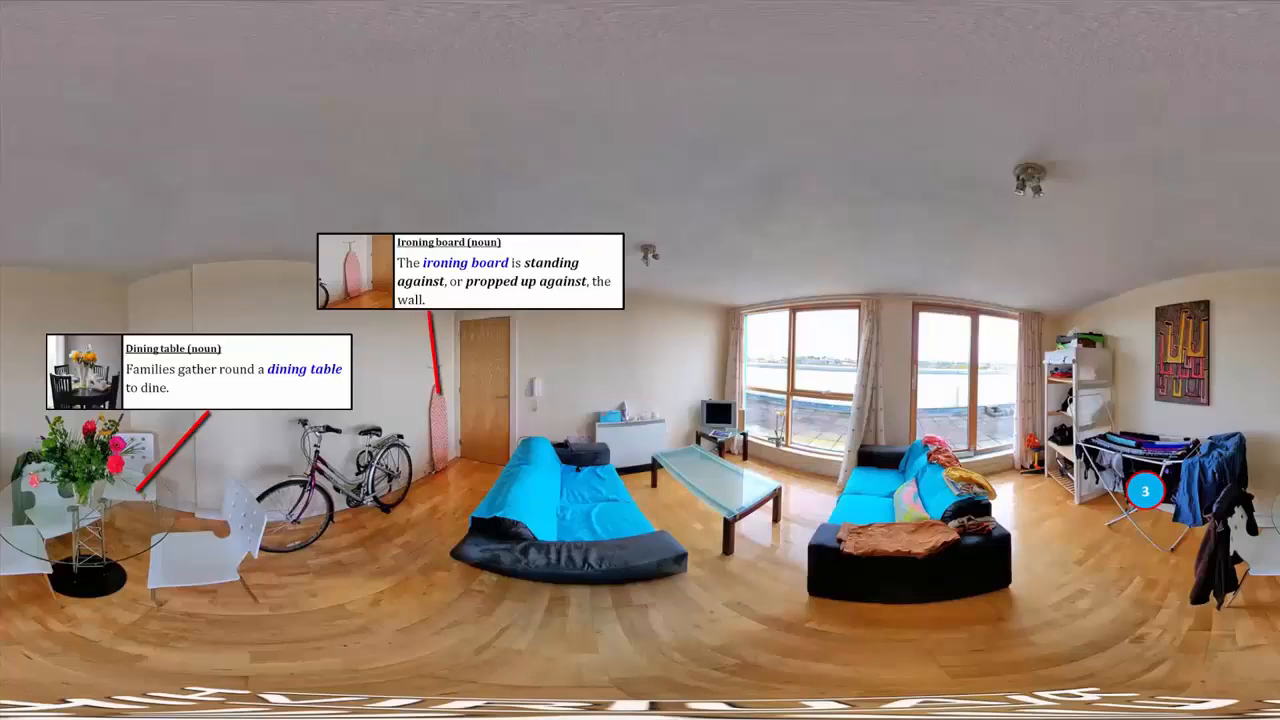
Reveal the 'clothes horse' and 'curtains' callouts, then select hotspot 5 on the sofa.
{"action": "left_click", "coordinate": [1144, 492]}
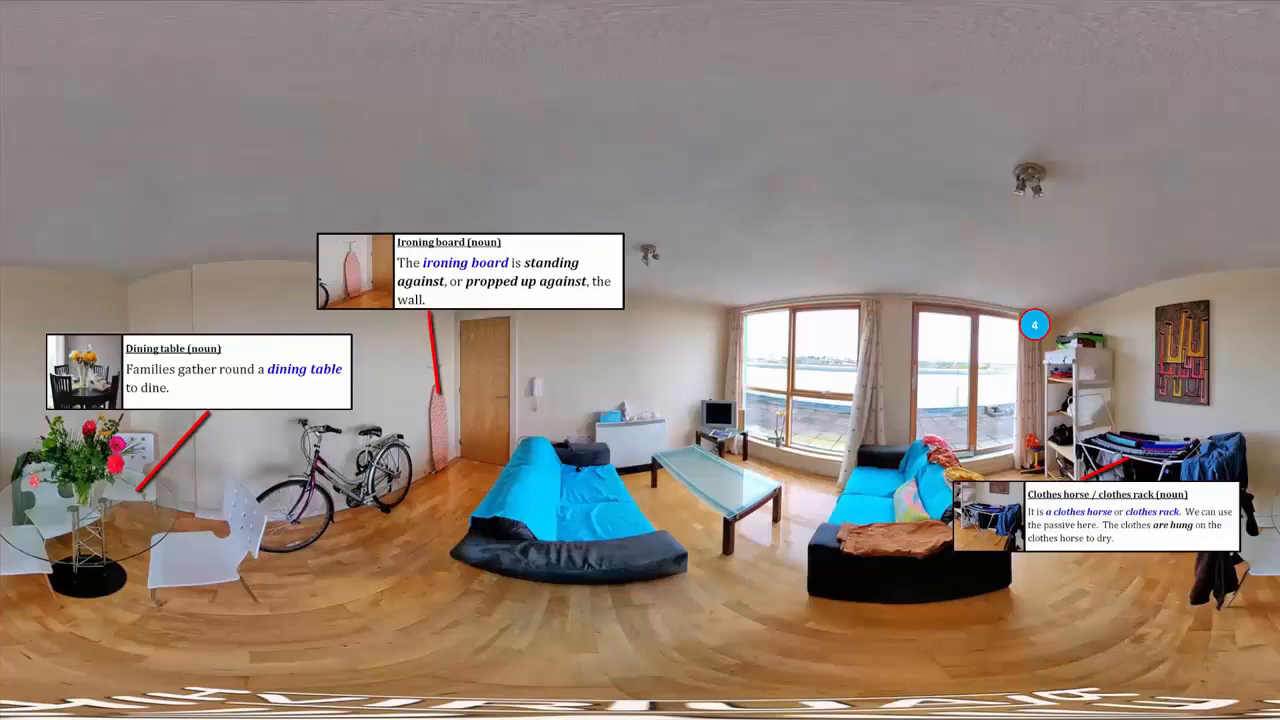
{"action": "left_click", "coordinate": [1036, 324]}
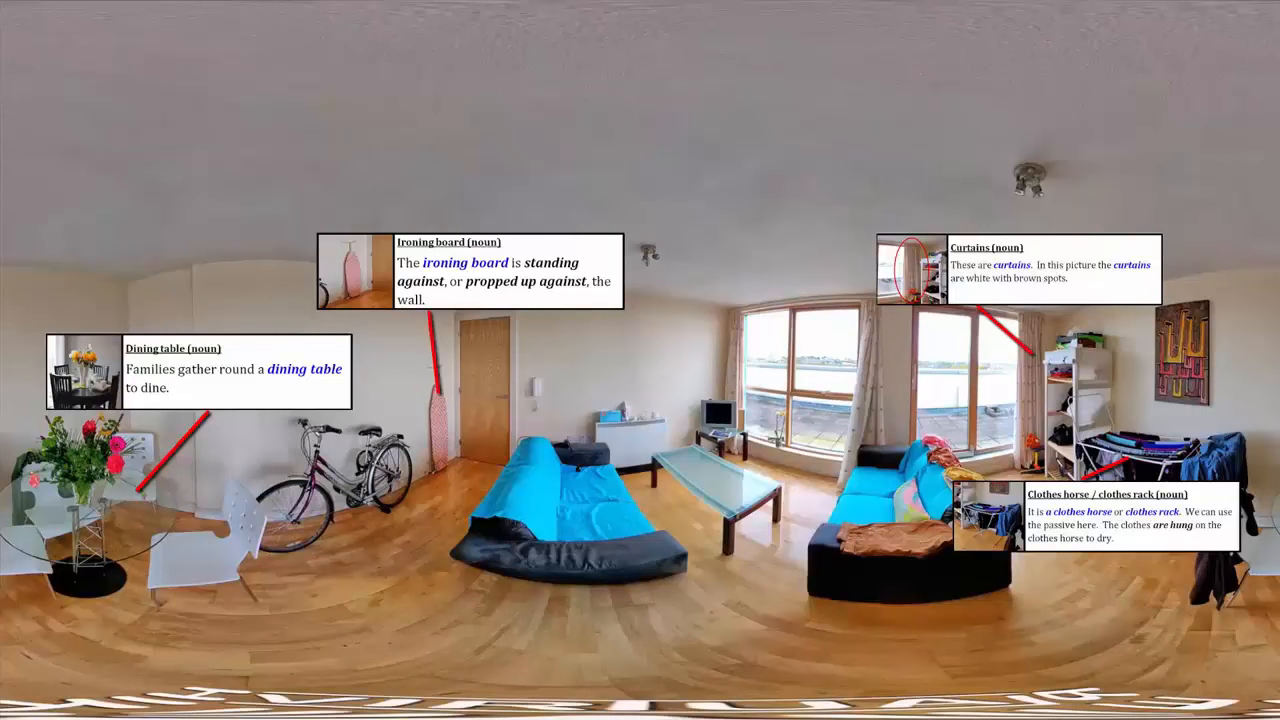
{"action": "left_click", "coordinate": [880, 450]}
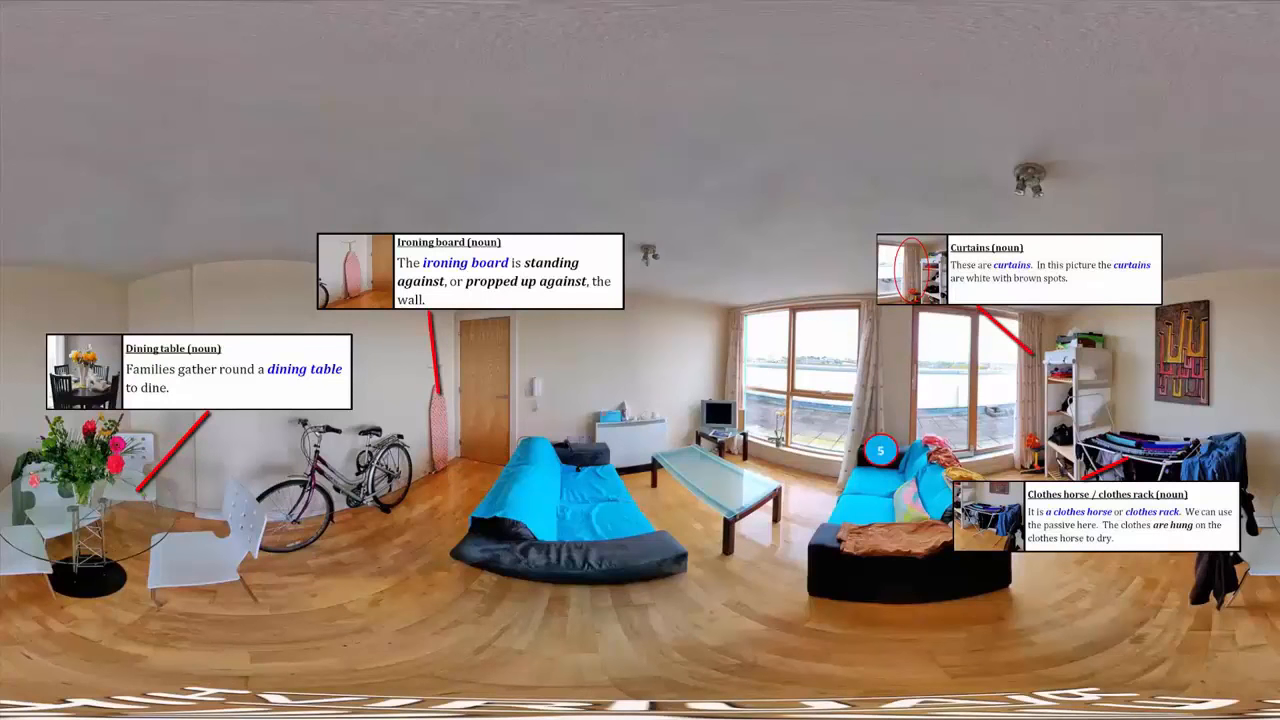
Reveal the 'sofa' and 'coffee table' callouts, completing all six labels.
{"action": "left_click", "coordinate": [880, 450]}
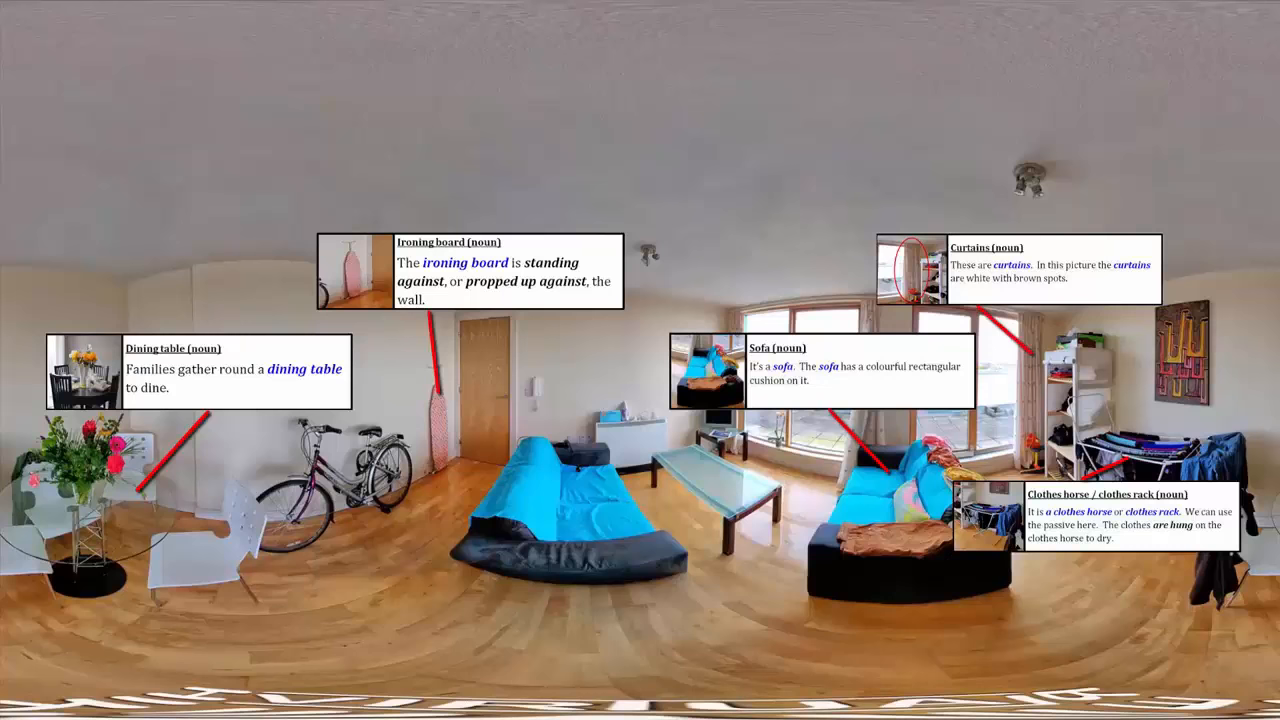
{"action": "left_click", "coordinate": [734, 482]}
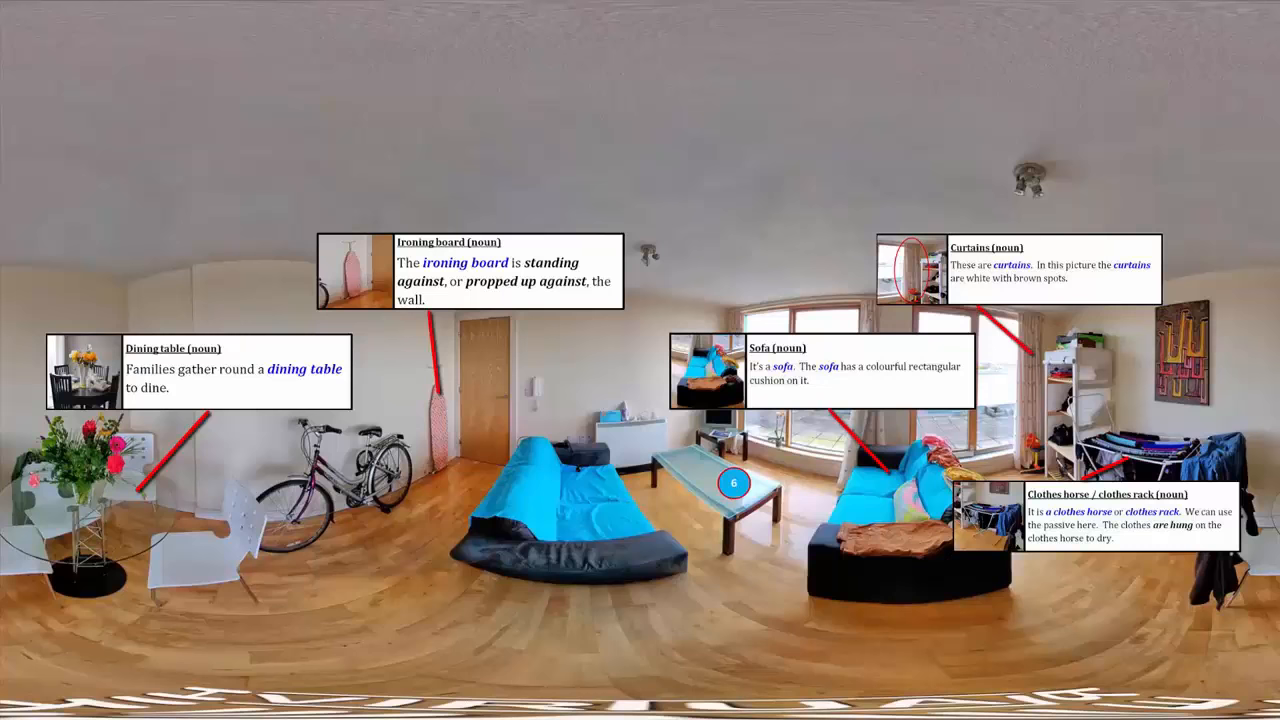
{"action": "left_click", "coordinate": [732, 482]}
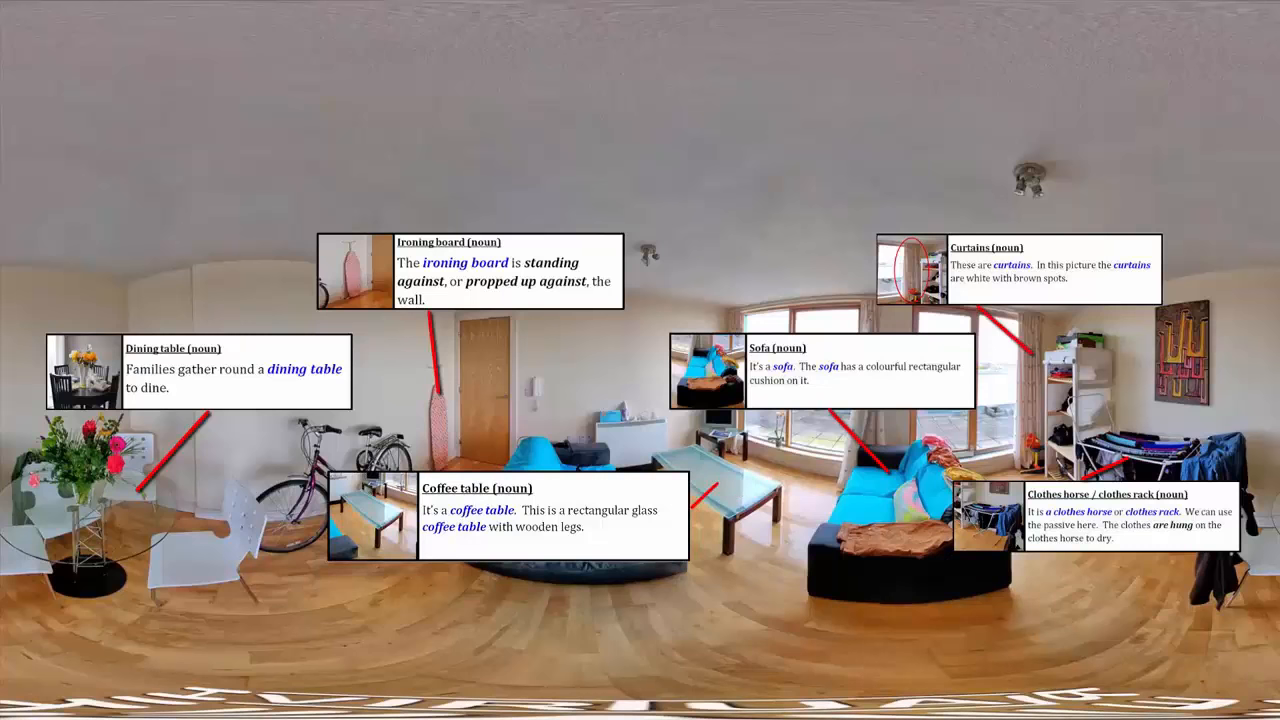